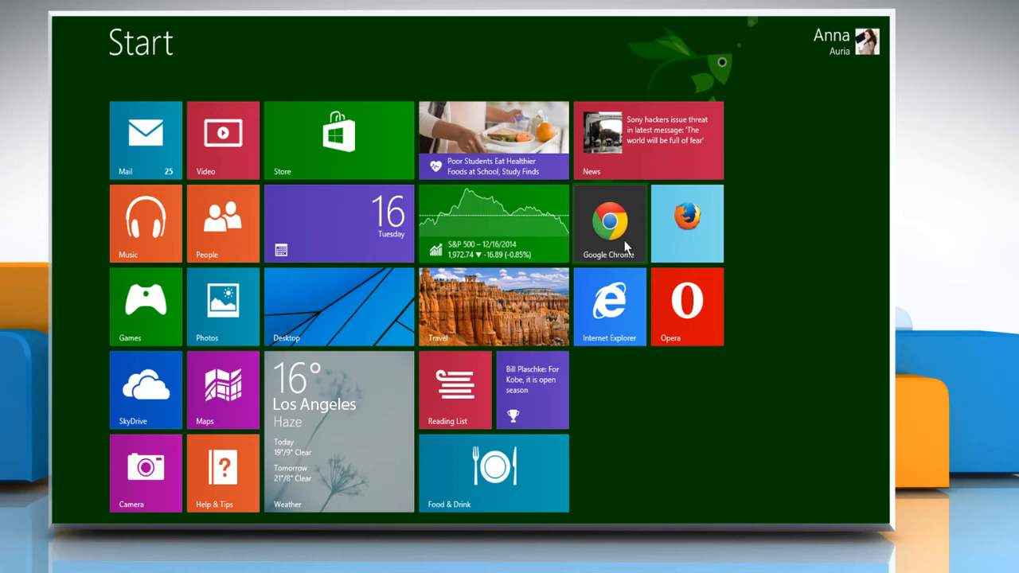
# - Launch Google Chrome and start entering mail.google.com in the address bar
pyautogui.click(610, 223)
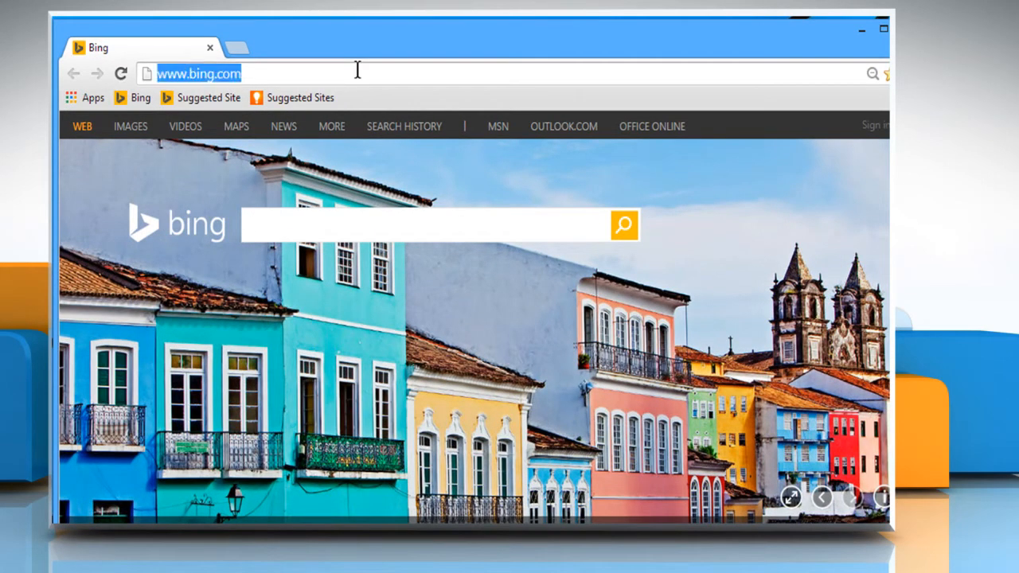
pyautogui.write('mail.google')
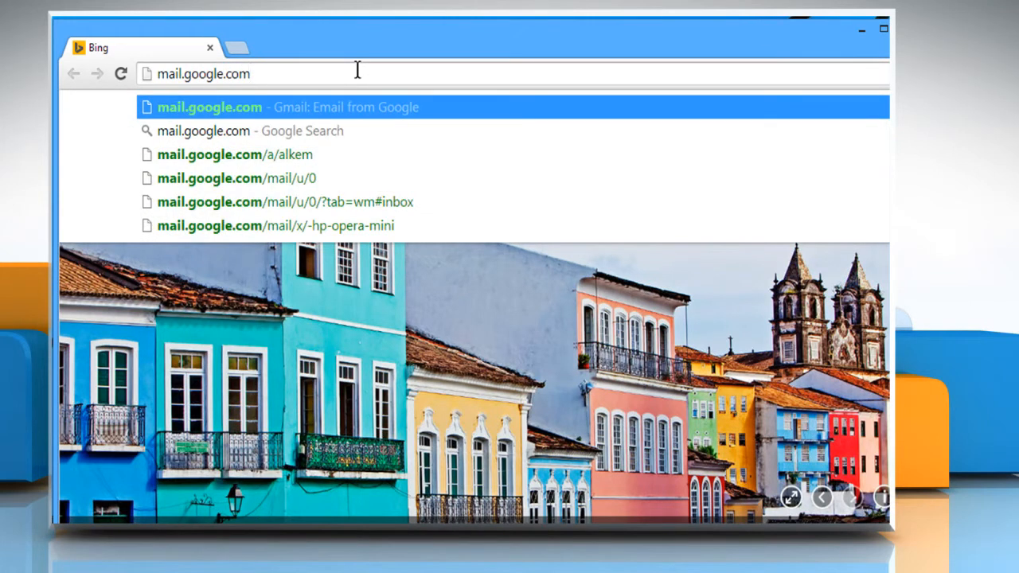
pyautogui.click(209, 107)
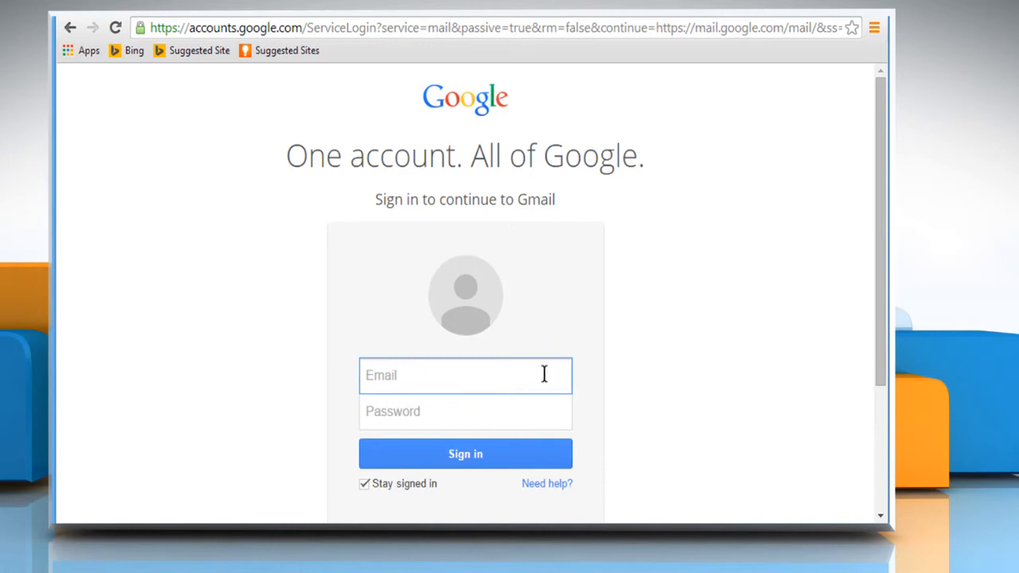
pyautogui.moveTo(541, 379)
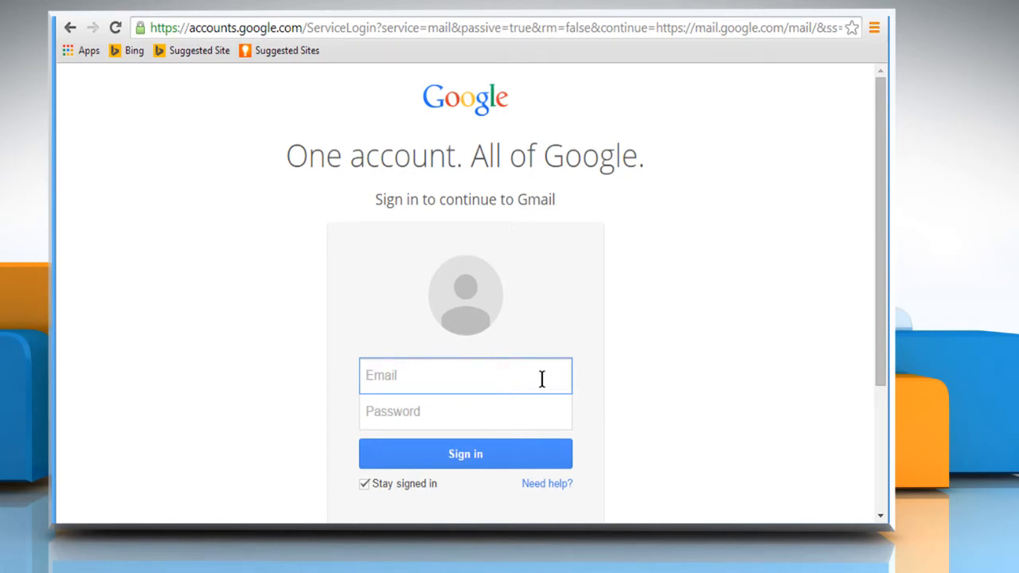
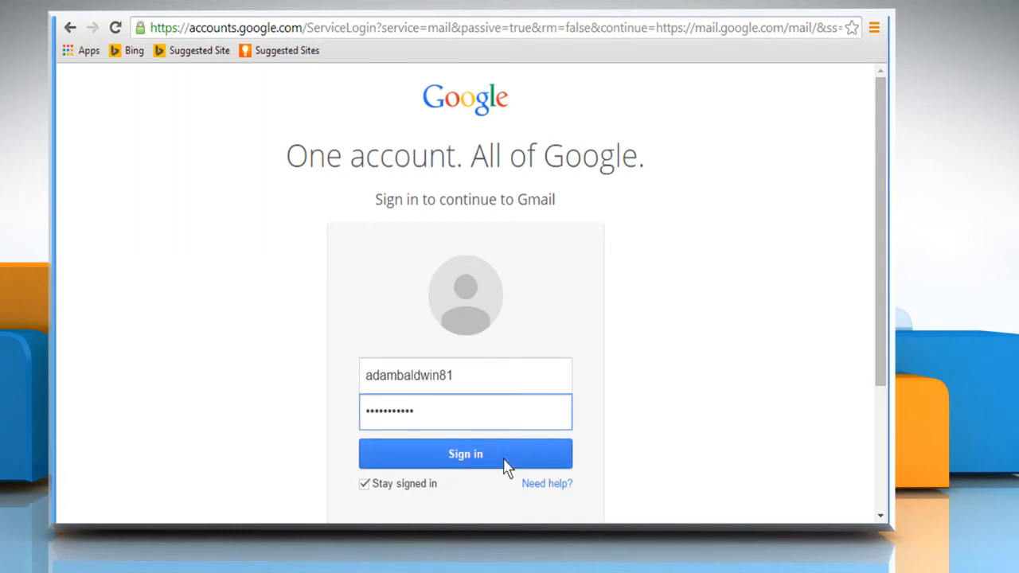
# - Sign in to the inbox and go to the Google Account settings via the profile picture
pyautogui.click(465, 453)
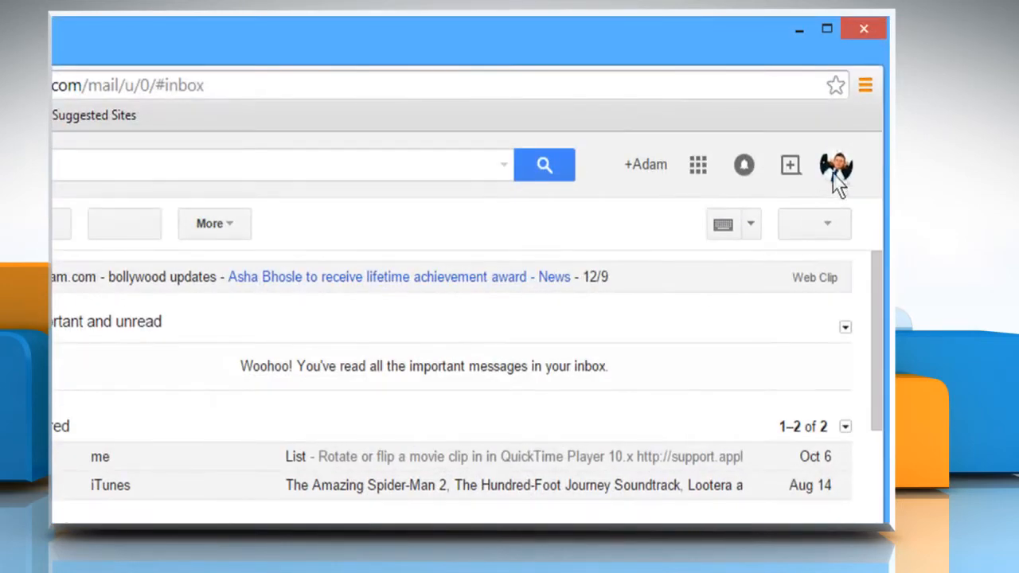
pyautogui.moveTo(844, 167)
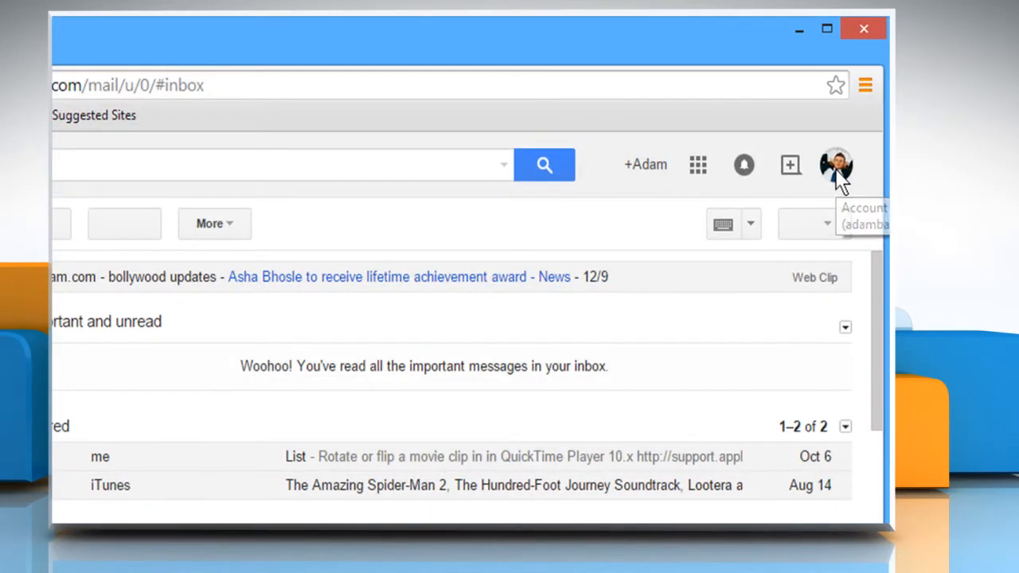
pyautogui.click(838, 164)
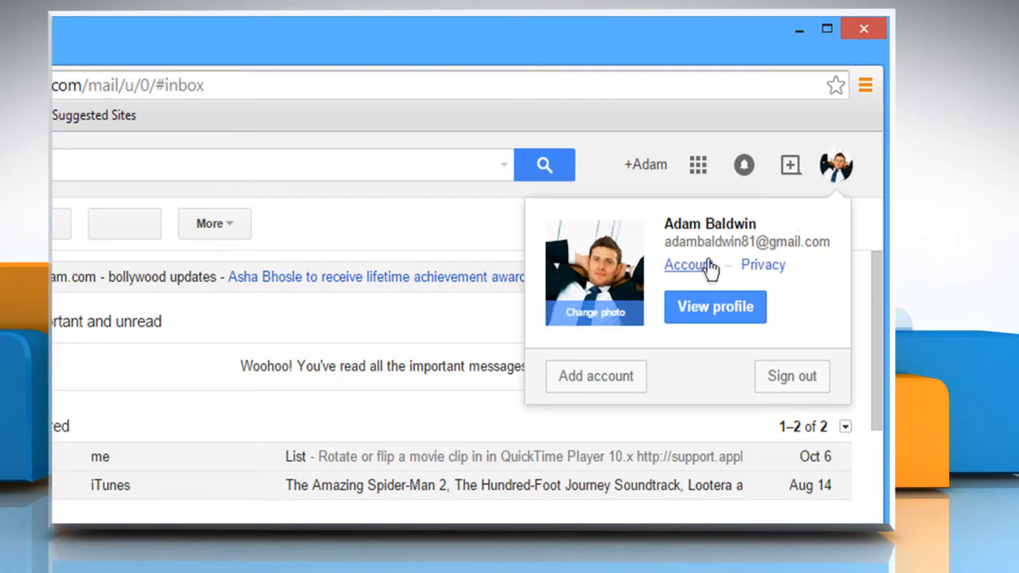
pyautogui.click(691, 264)
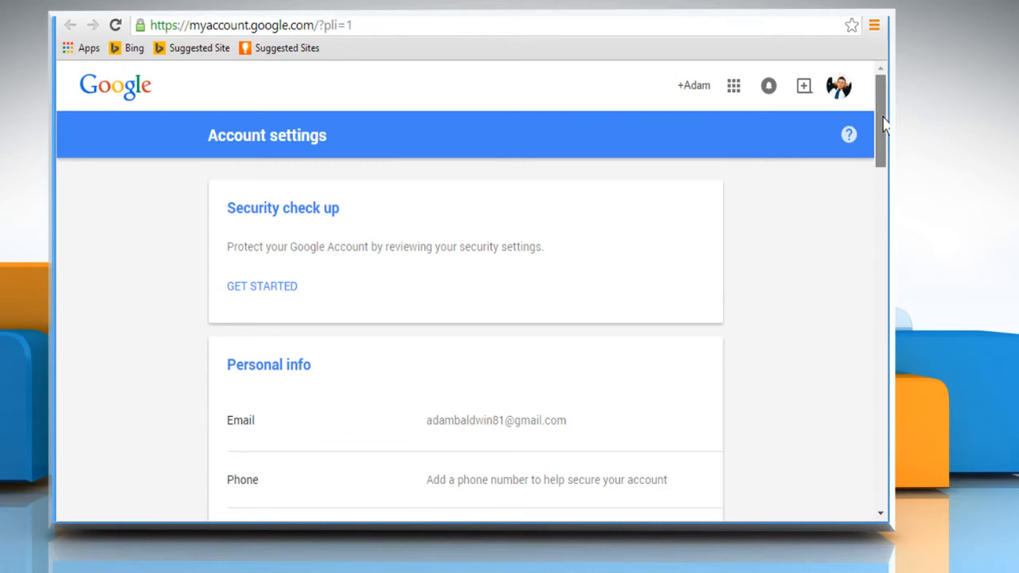
# - Reach the Signing in section and open 2-Step Verification, currently Off
pyautogui.scroll(-3)
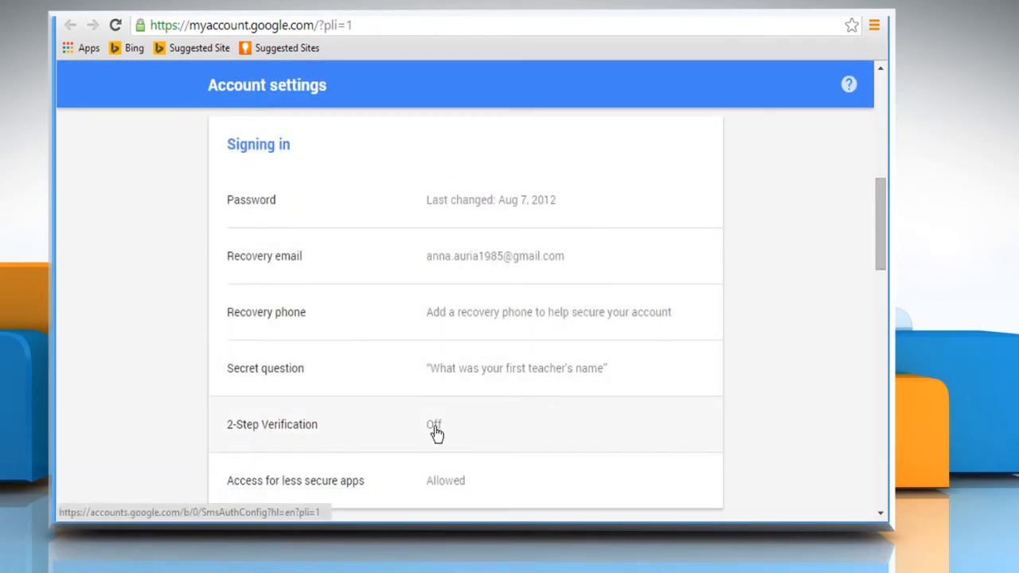
pyautogui.click(433, 426)
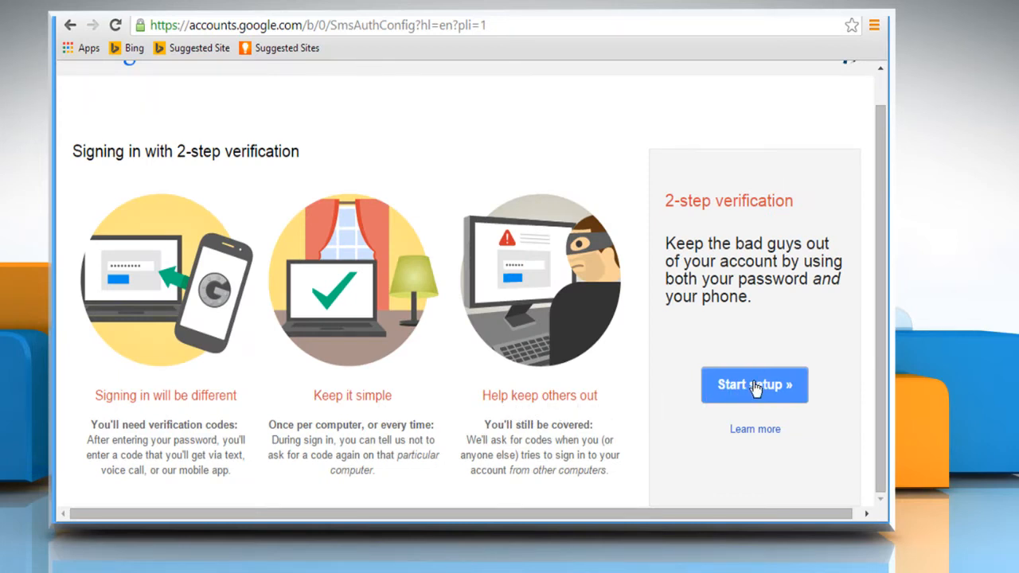
pyautogui.click(755, 386)
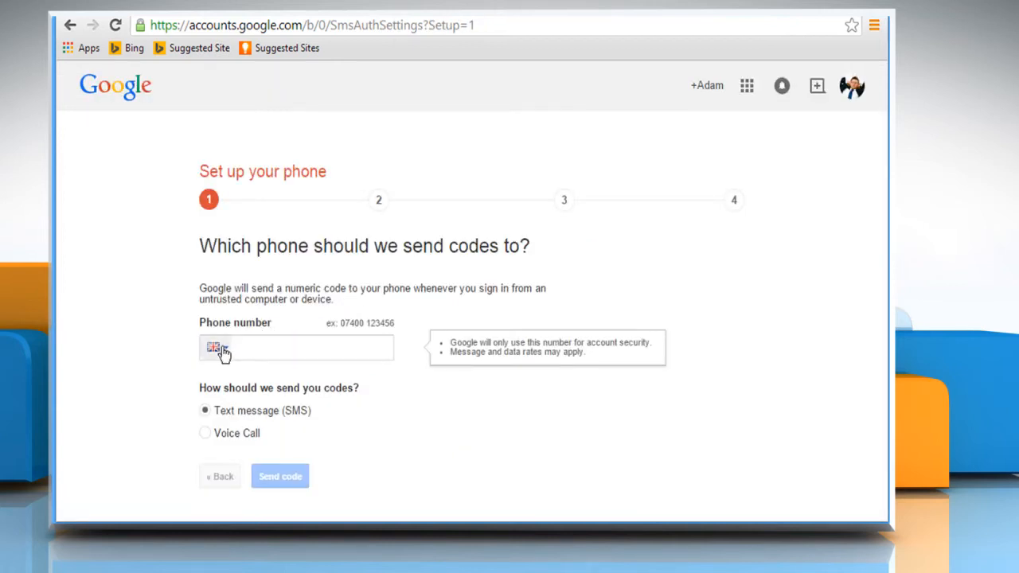
pyautogui.click(215, 347)
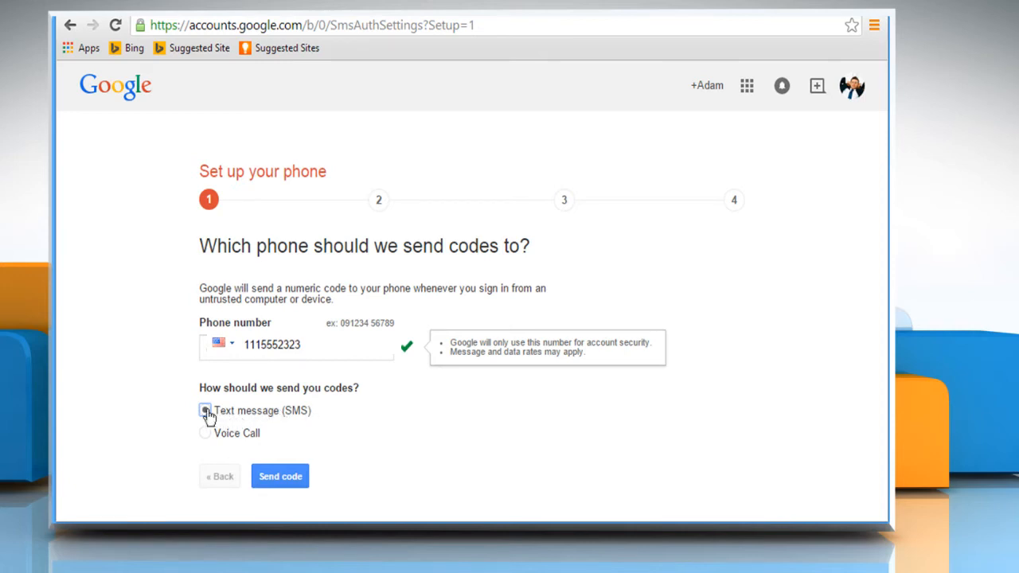
pyautogui.click(204, 411)
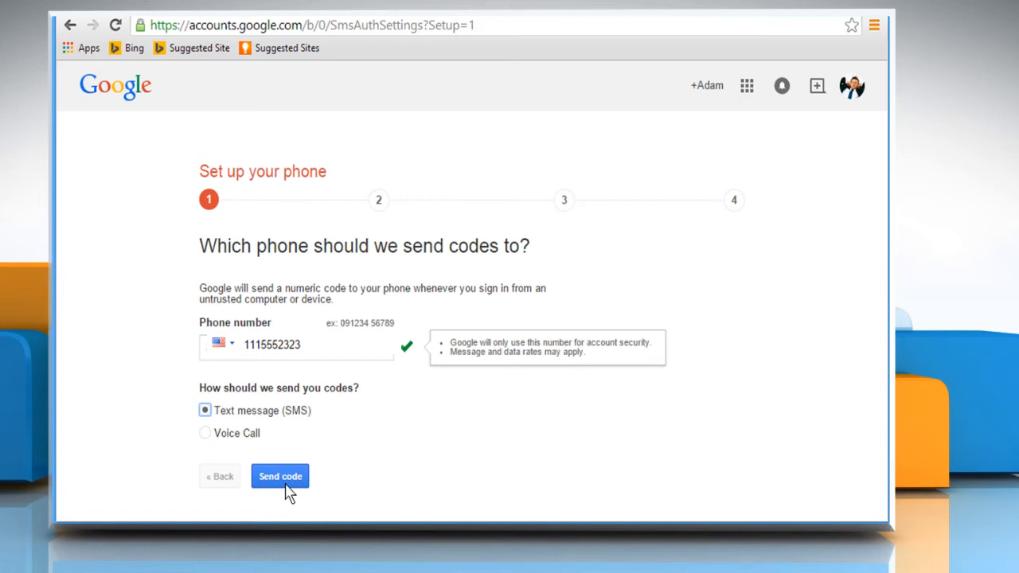
pyautogui.click(281, 476)
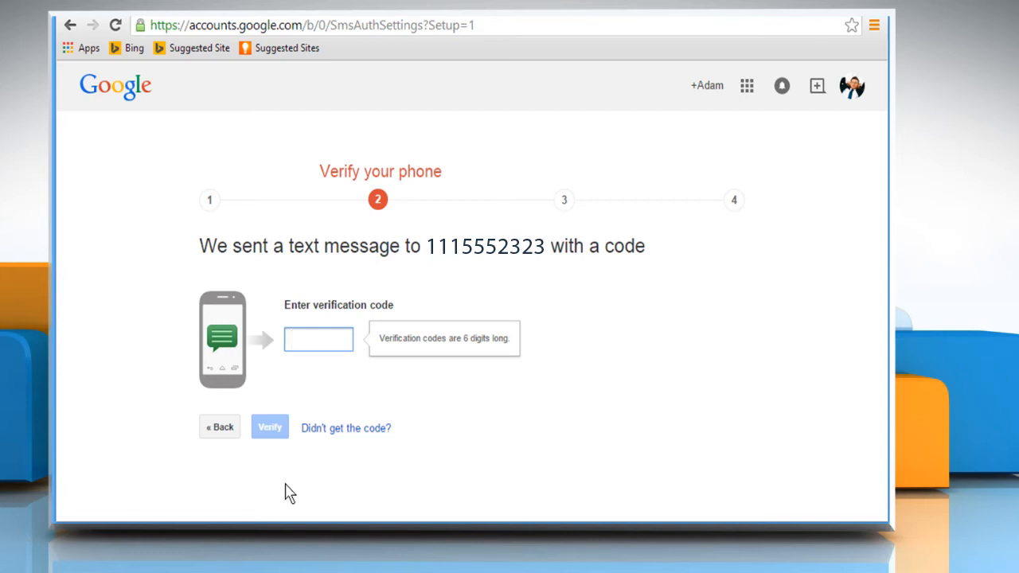
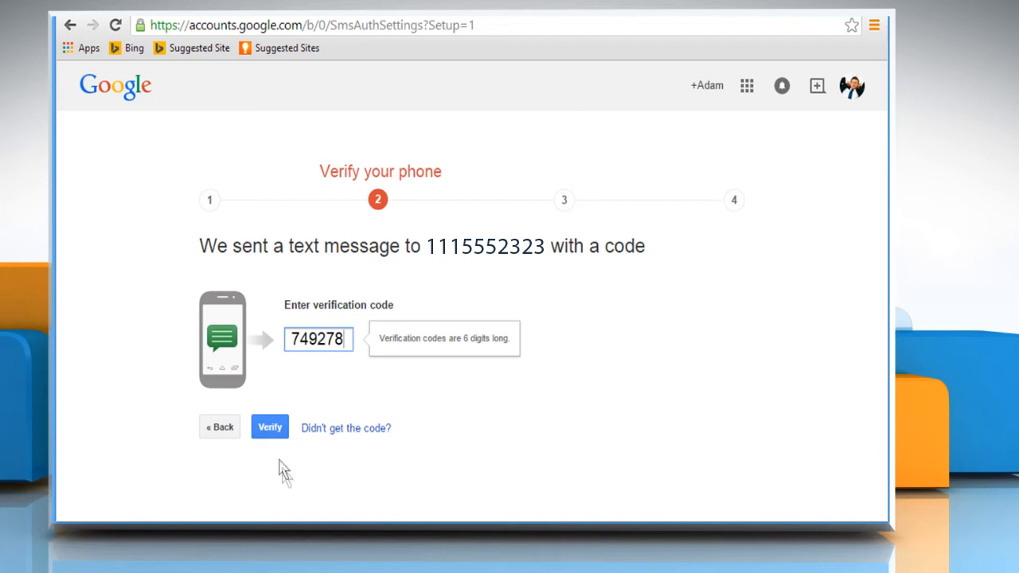
# - Enter the texted code and verify the phone number
pyautogui.click(269, 427)
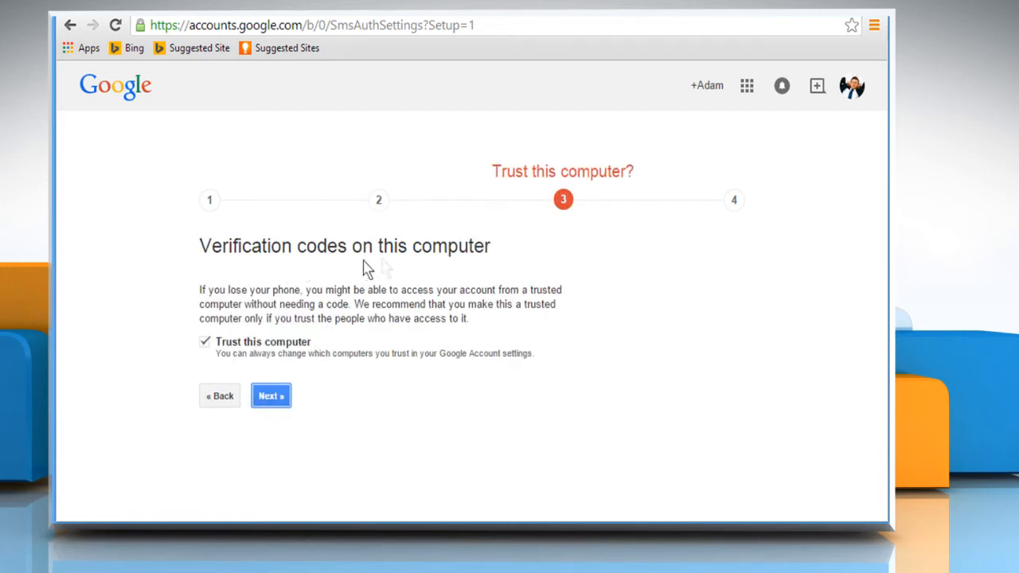
pyautogui.moveTo(331, 309)
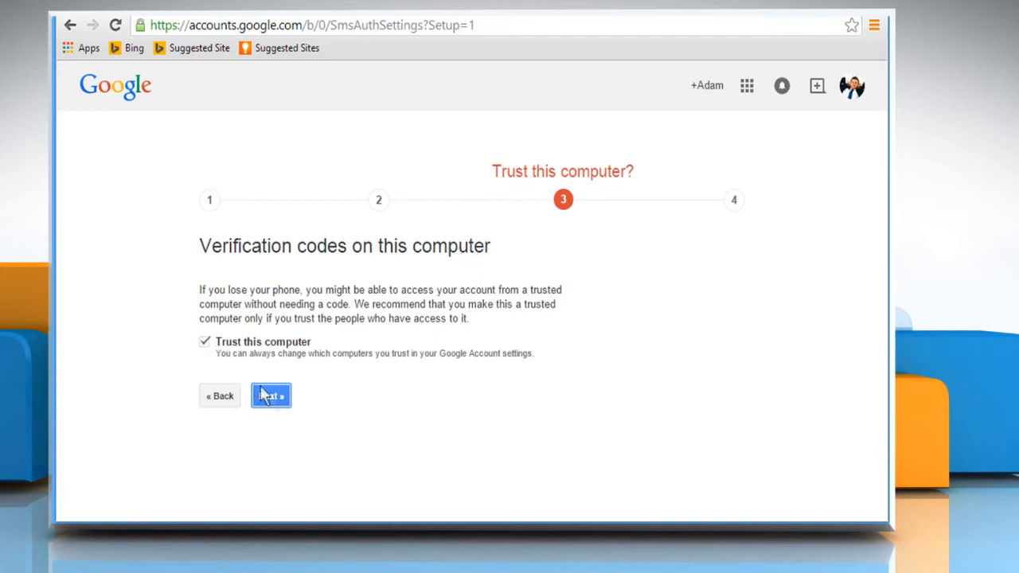
# - Keep Trust this computer checked and confirm turning 2-Step Verification ON
pyautogui.click(271, 395)
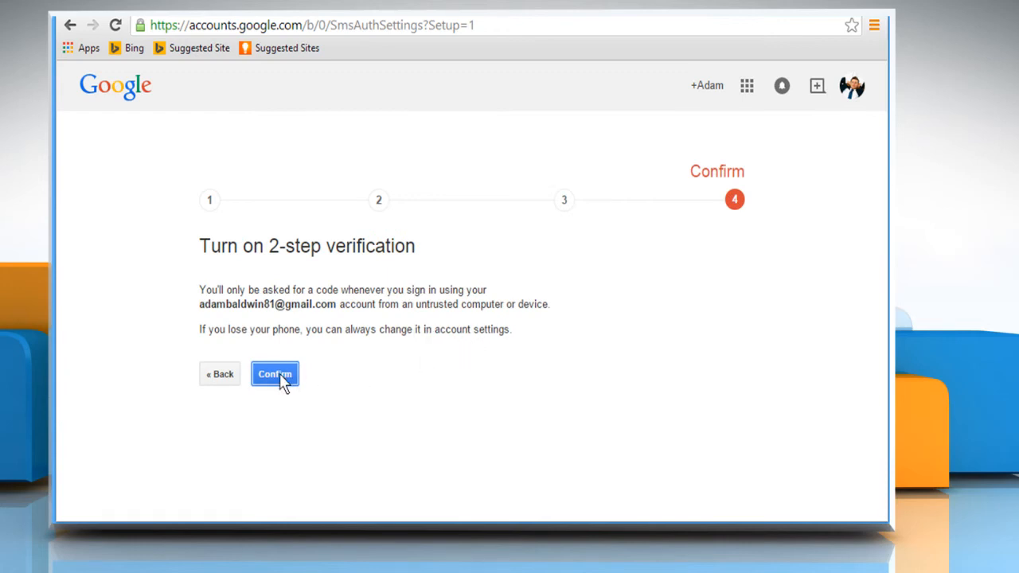
pyautogui.click(274, 375)
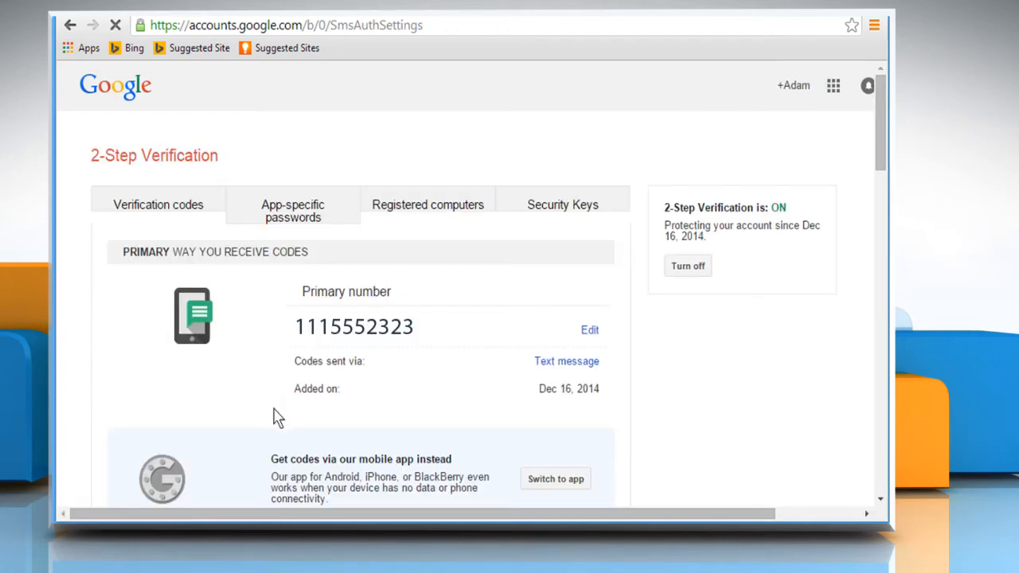